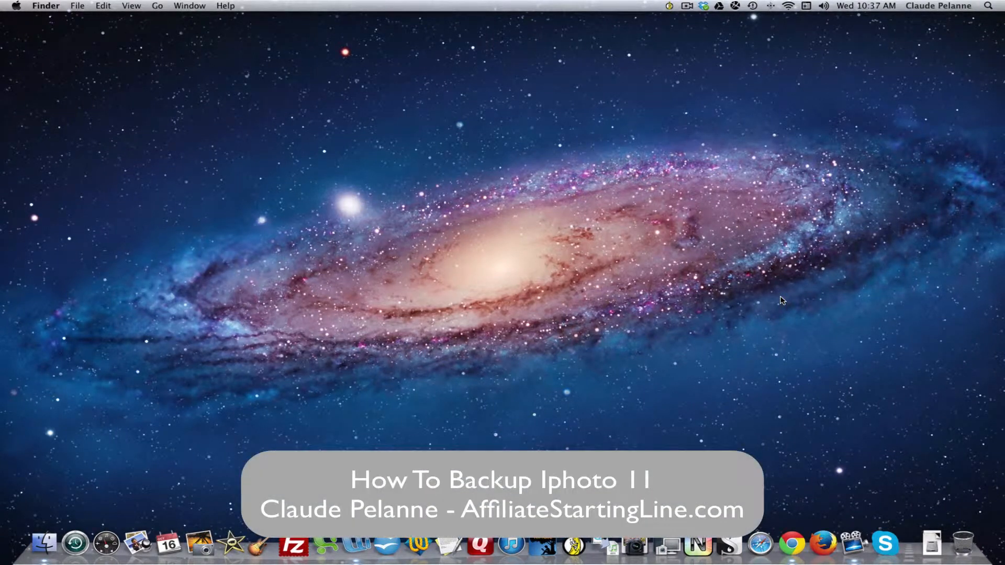
{"action": "mouse_move", "coordinate": [761, 367]}
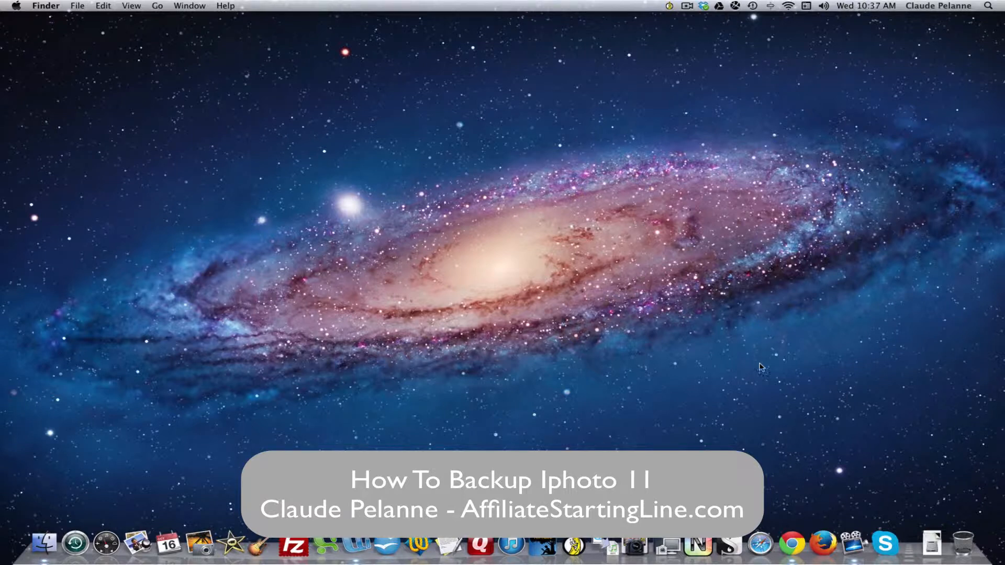
{"action": "mouse_move", "coordinate": [687, 366]}
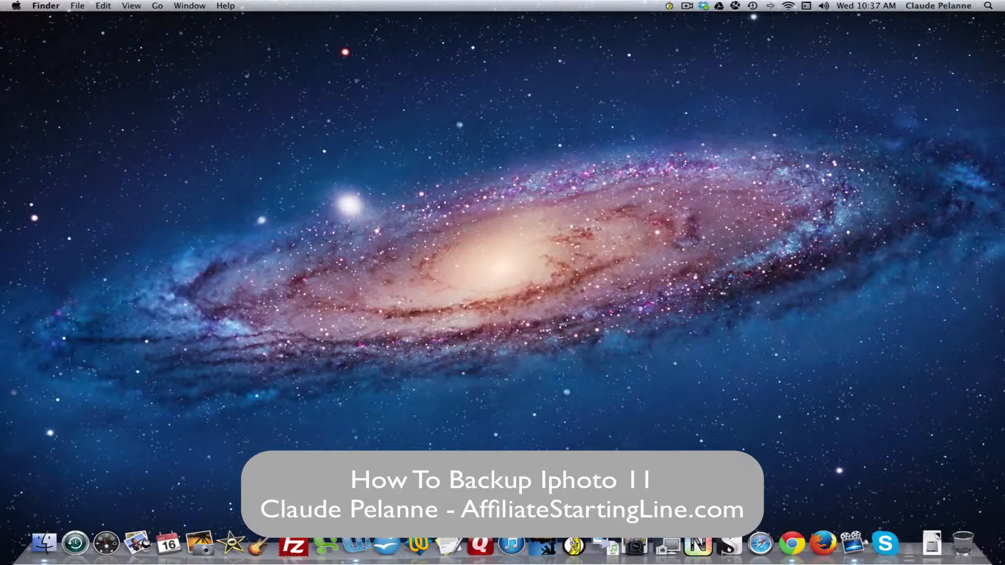
{"action": "mouse_move", "coordinate": [199, 544]}
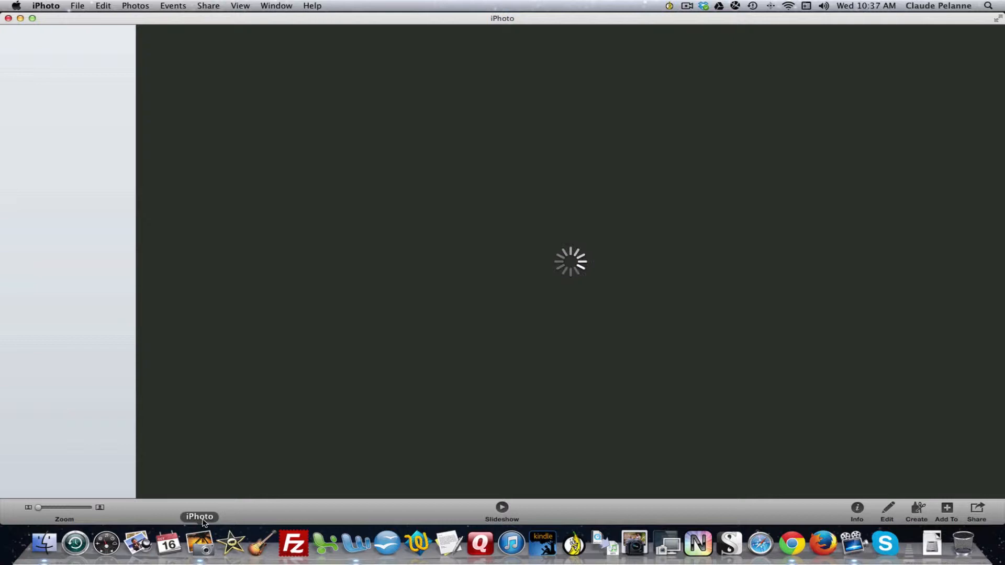
{"action": "mouse_move", "coordinate": [75, 142]}
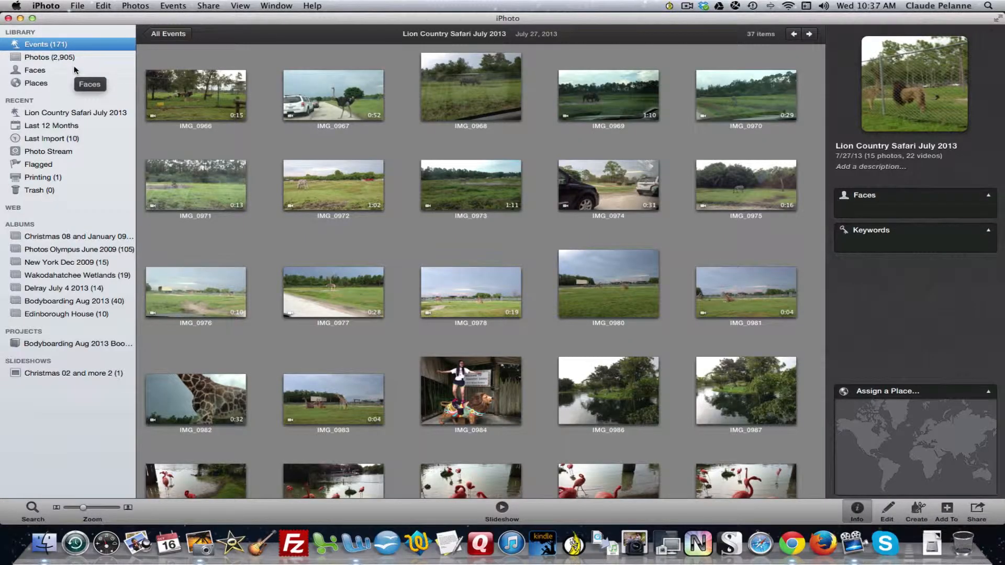
{"action": "mouse_move", "coordinate": [81, 61]}
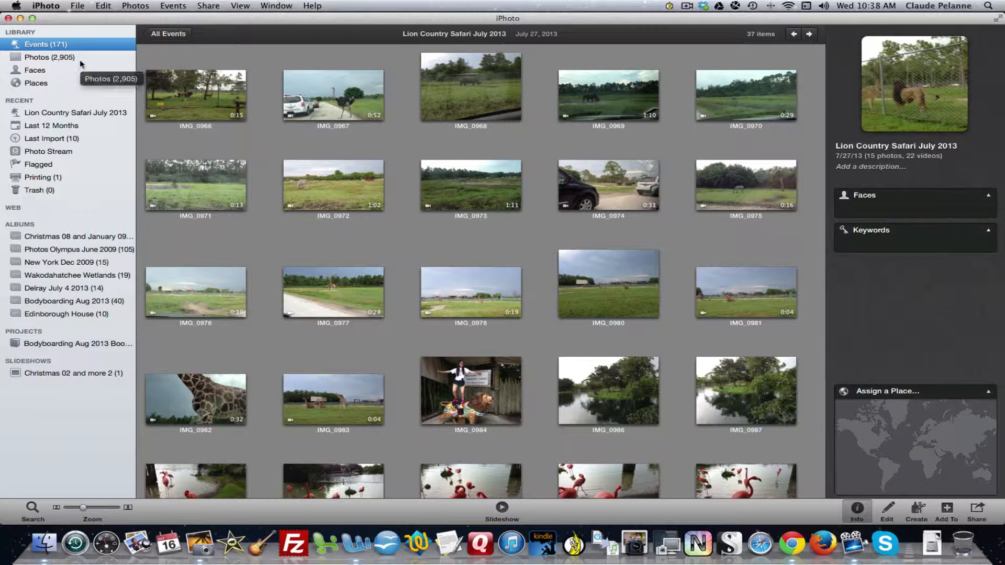
{"action": "mouse_move", "coordinate": [87, 70]}
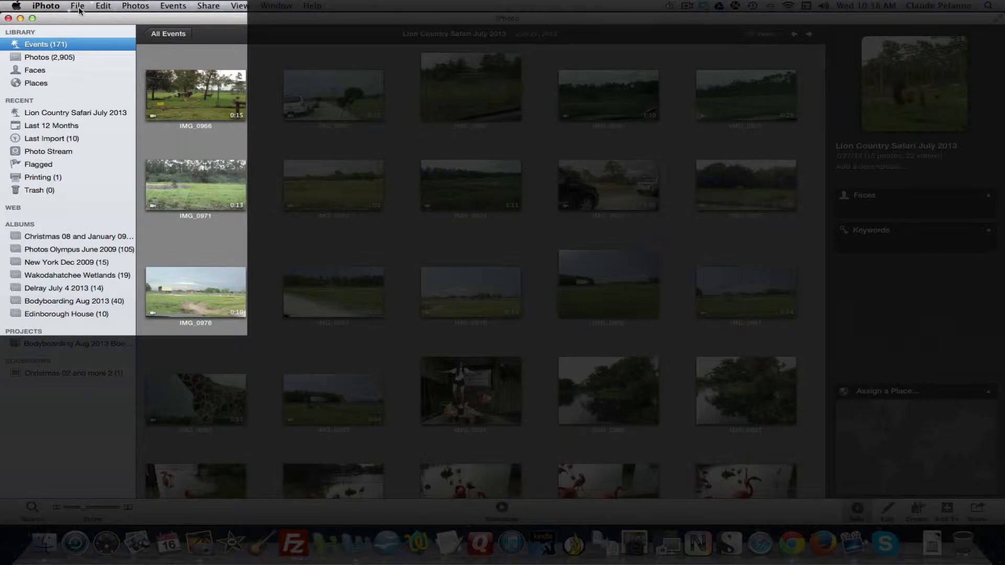
Set the export of the 37 items to JPEG at Maximum quality, full size
{"action": "left_click", "coordinate": [77, 6]}
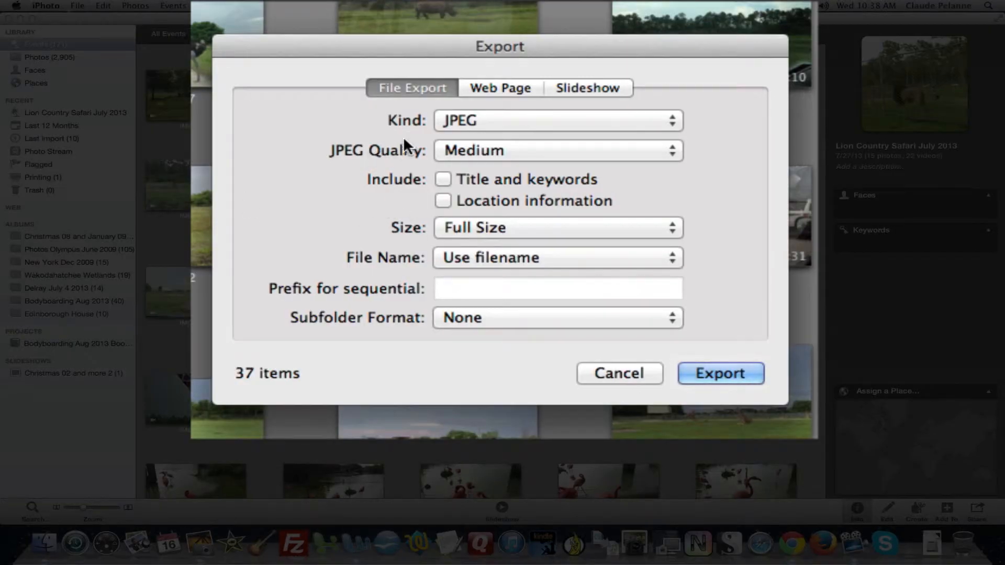
{"action": "mouse_move", "coordinate": [478, 102]}
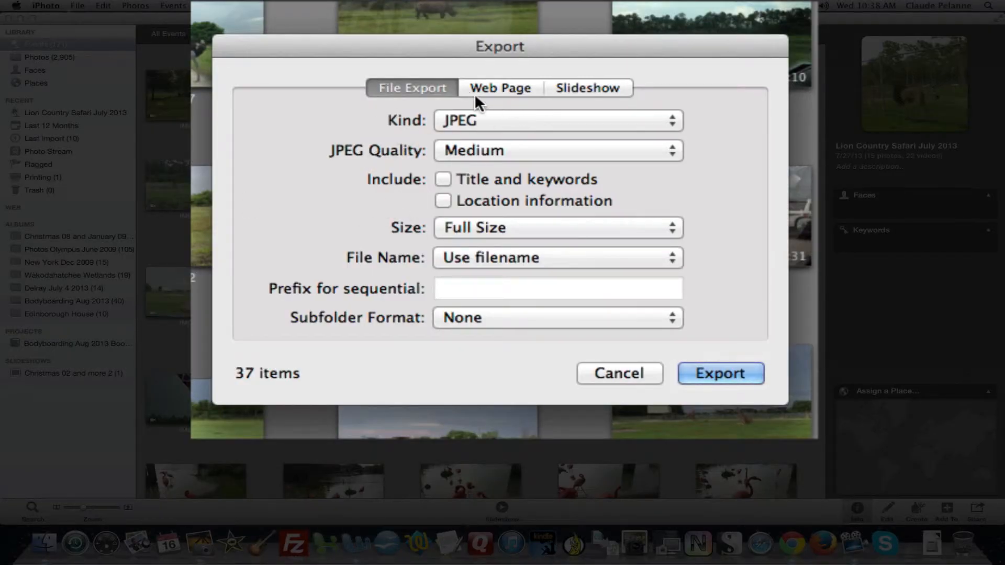
{"action": "mouse_move", "coordinate": [498, 130]}
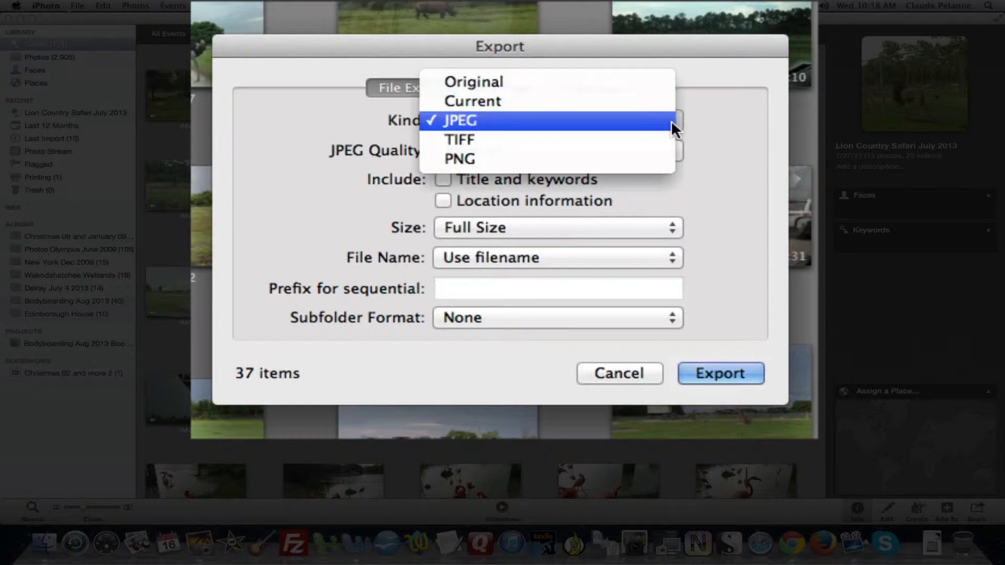
{"action": "left_click", "coordinate": [459, 121]}
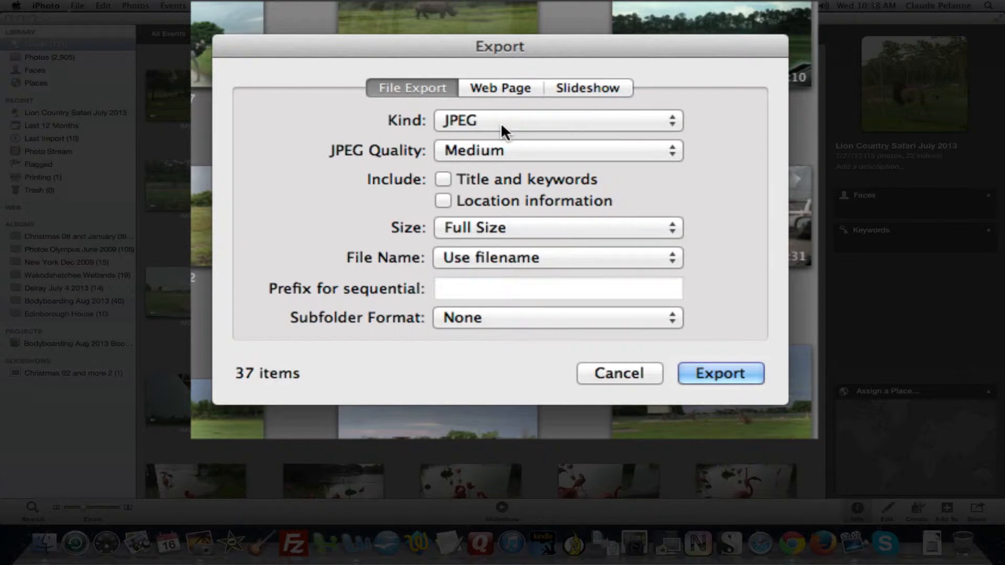
{"action": "left_click", "coordinate": [670, 150]}
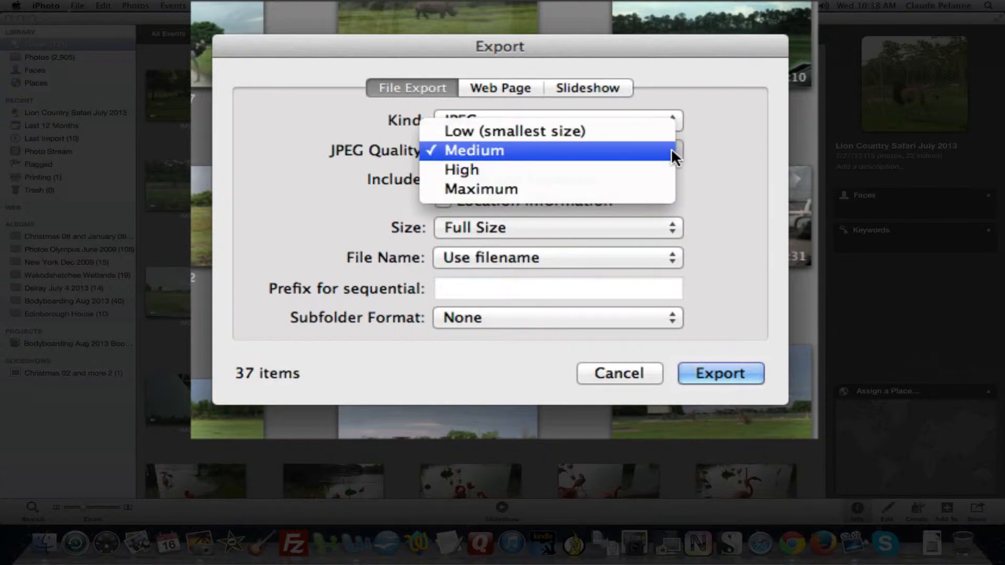
{"action": "left_click", "coordinate": [473, 150]}
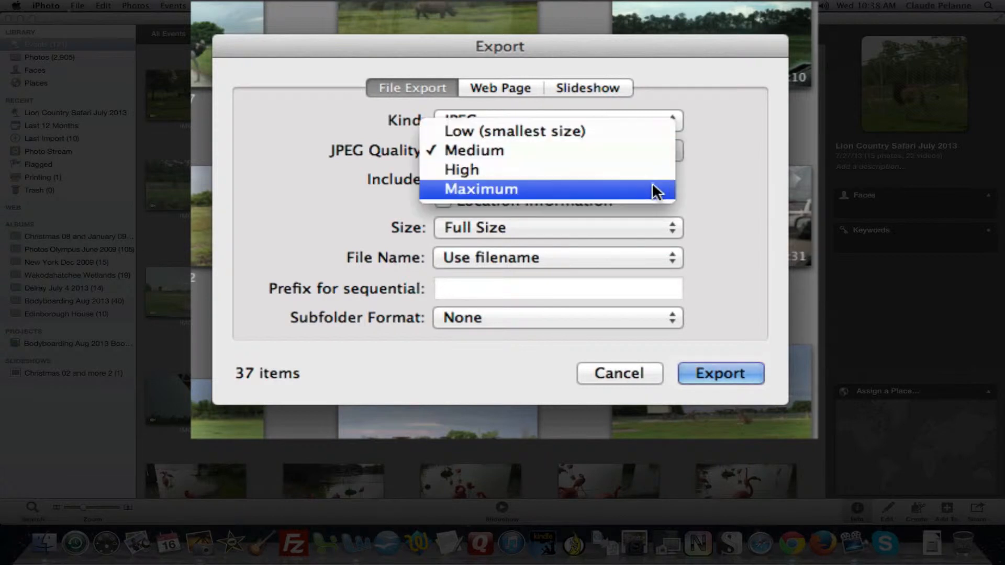
{"action": "left_click", "coordinate": [480, 189]}
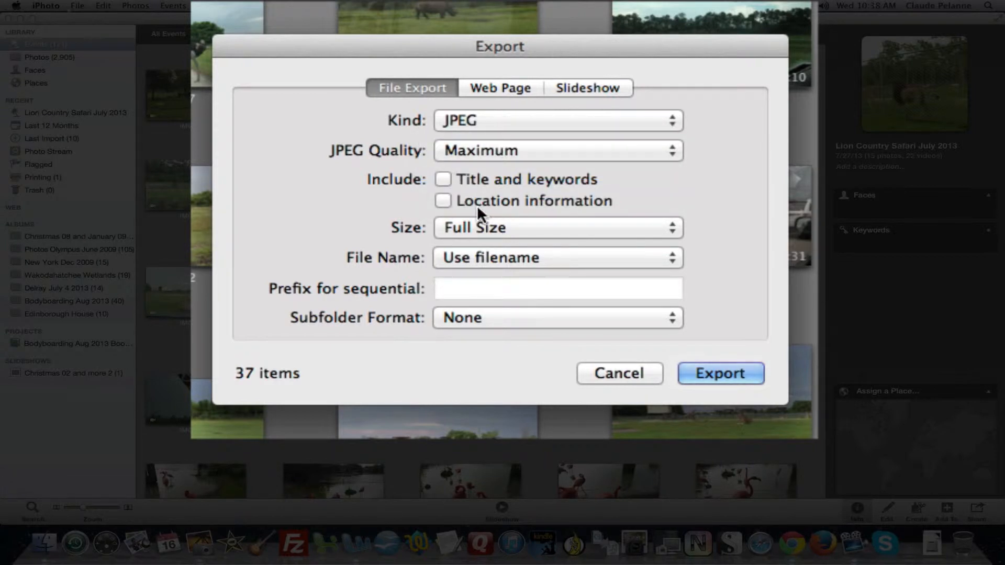
{"action": "mouse_move", "coordinate": [455, 204]}
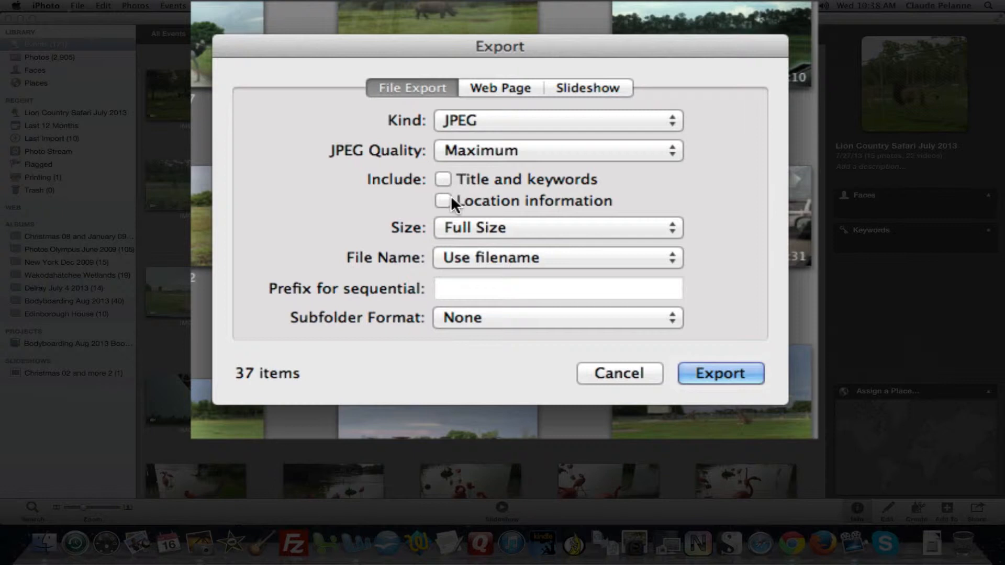
{"action": "mouse_move", "coordinate": [641, 232]}
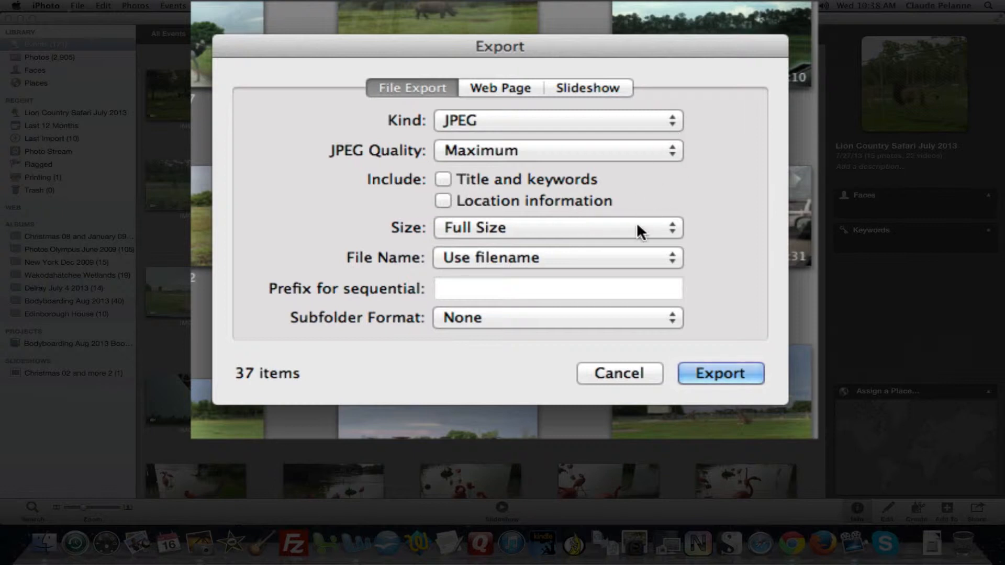
{"action": "mouse_move", "coordinate": [621, 260]}
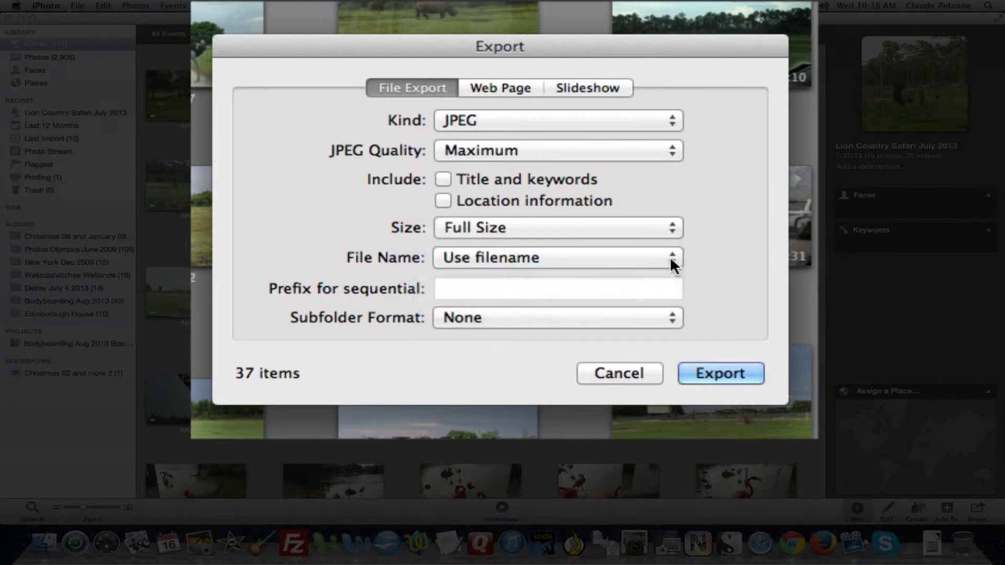
{"action": "mouse_move", "coordinate": [664, 329]}
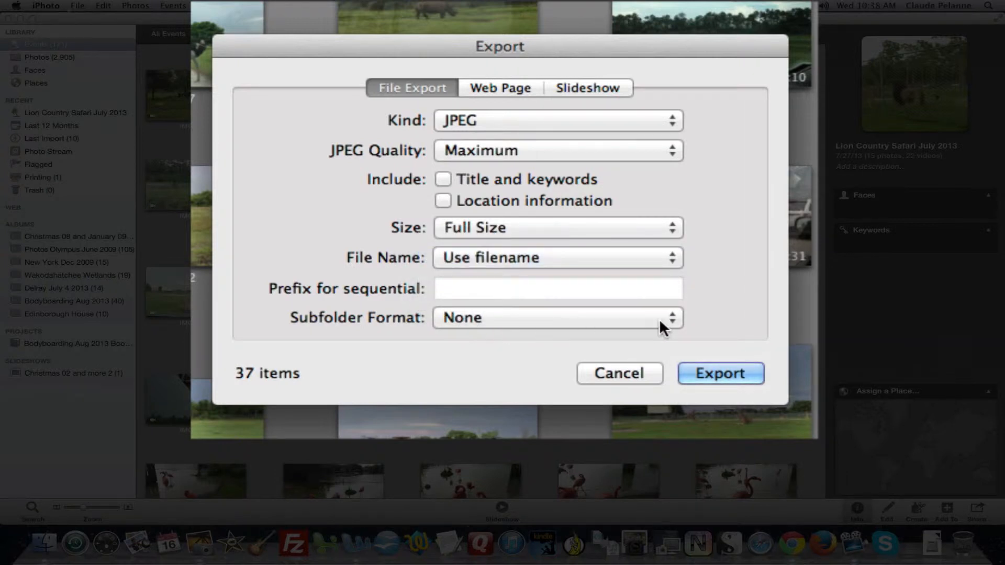
{"action": "mouse_move", "coordinate": [375, 230]}
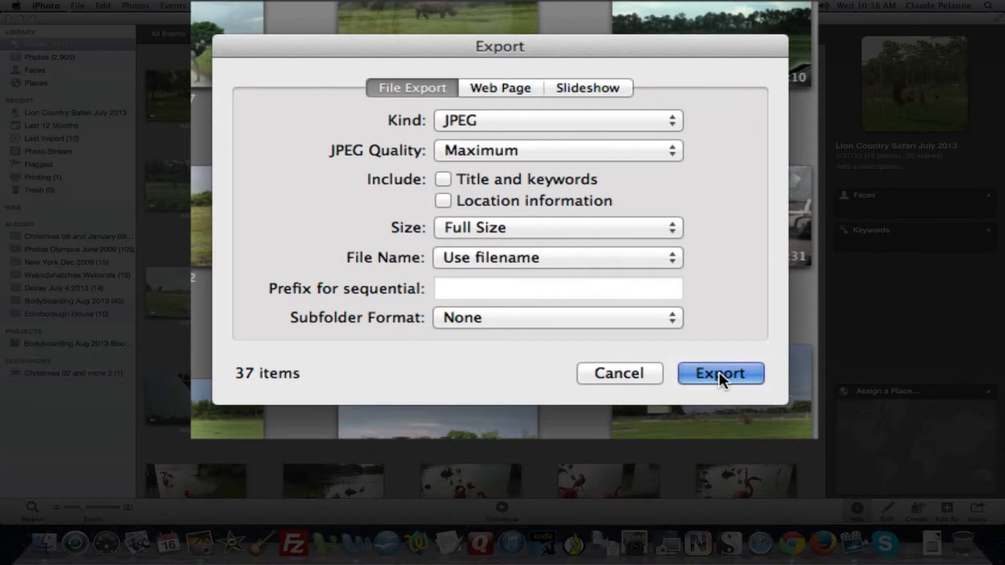
Choose the CLAUDE 2TB drive as destination and decline replacing the existing files
{"action": "left_click", "coordinate": [720, 372]}
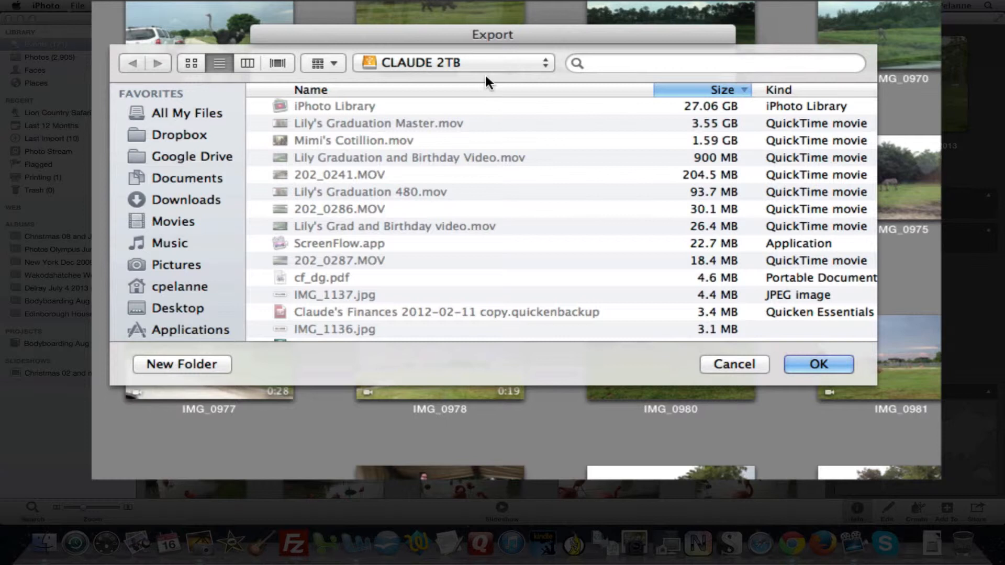
{"action": "mouse_move", "coordinate": [496, 76]}
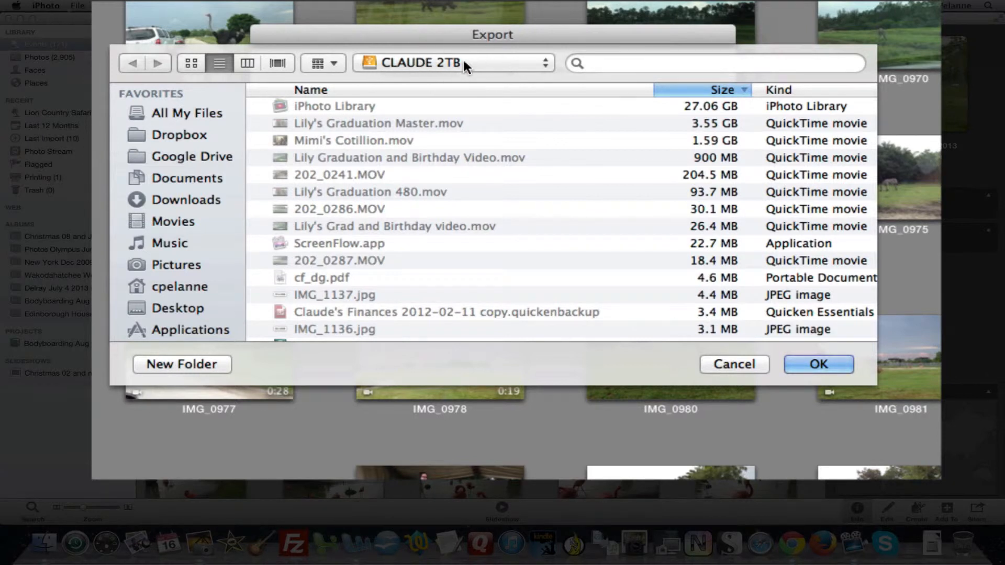
{"action": "mouse_move", "coordinate": [819, 364]}
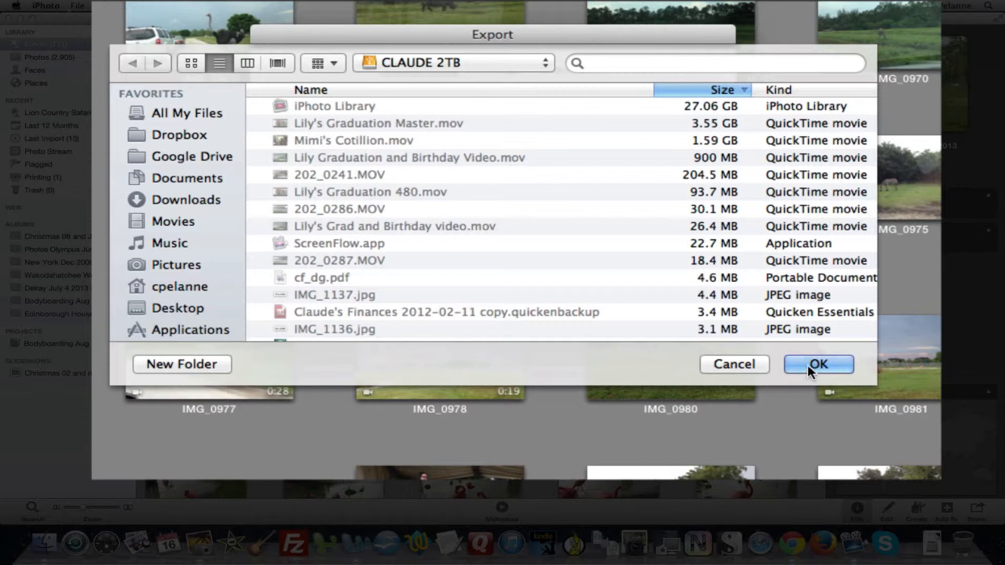
{"action": "left_click", "coordinate": [817, 364]}
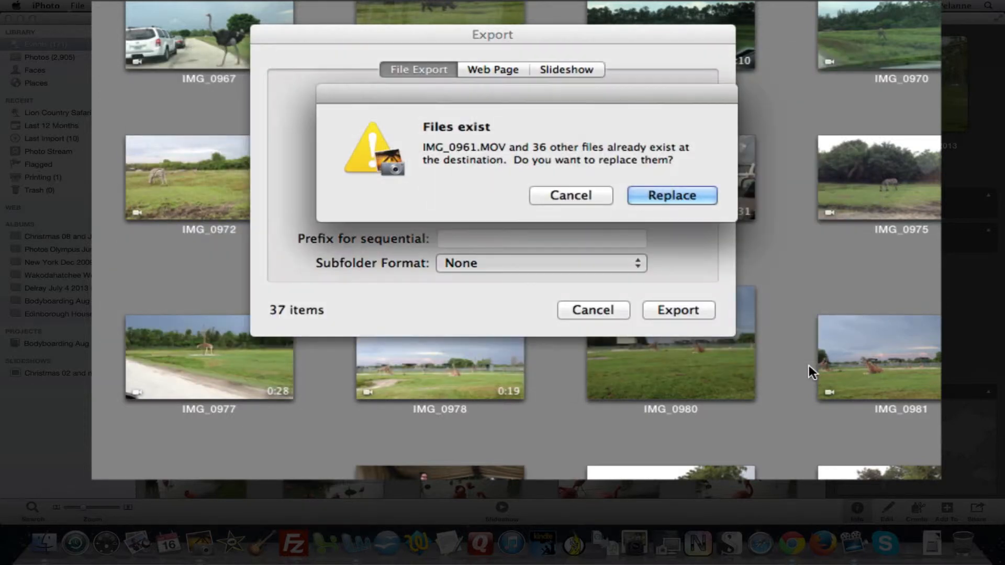
{"action": "mouse_move", "coordinate": [492, 146]}
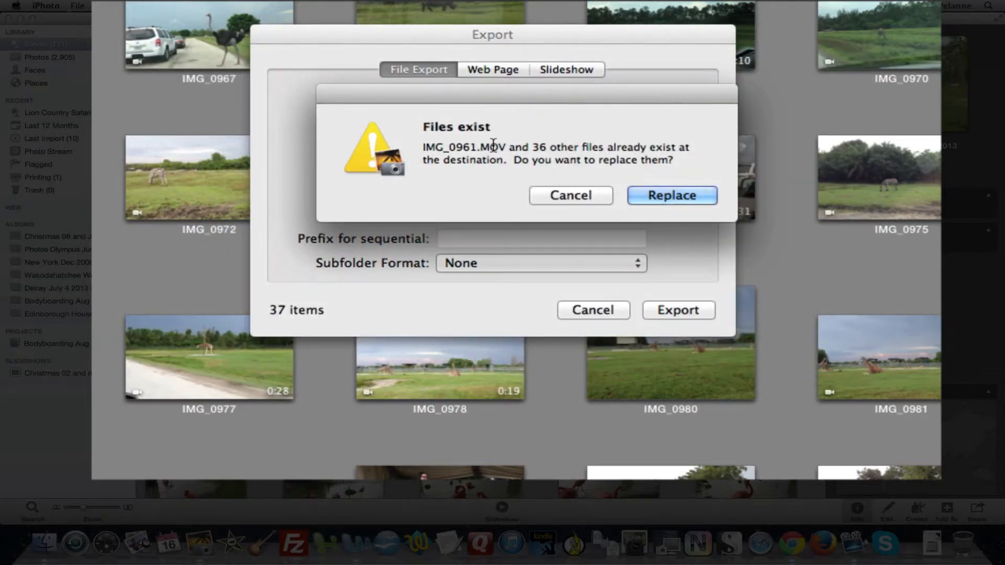
{"action": "mouse_move", "coordinate": [430, 172]}
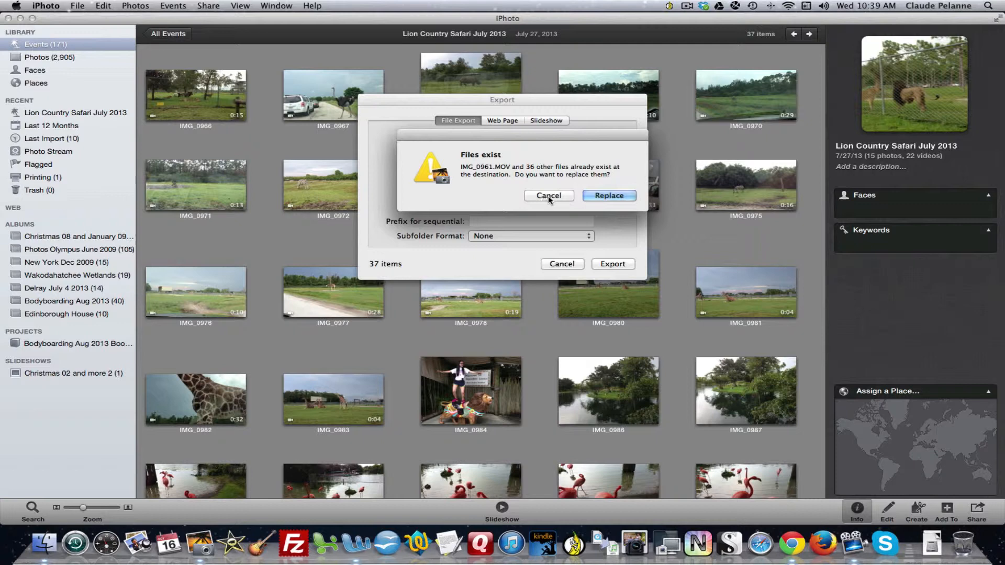
{"action": "left_click", "coordinate": [547, 196]}
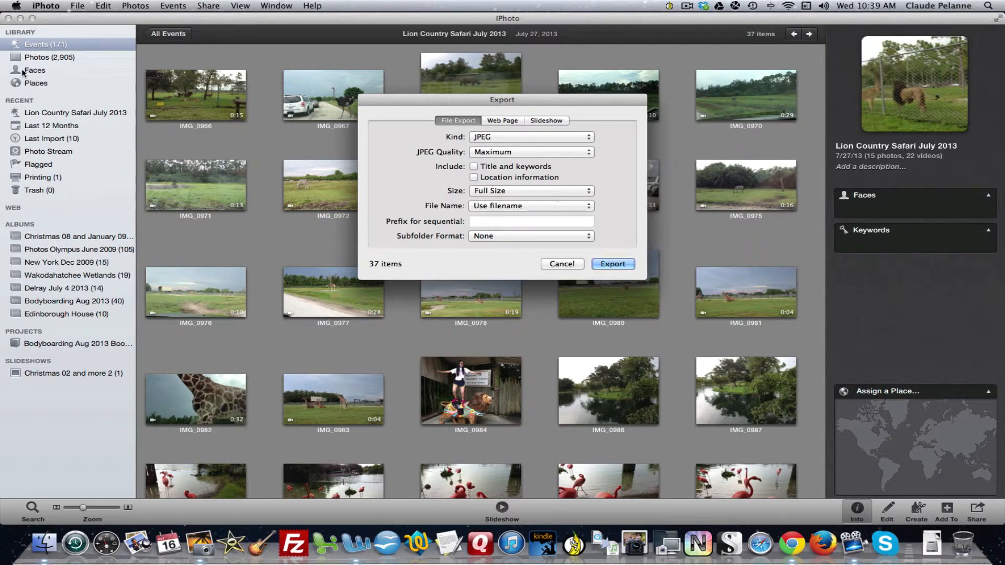
{"action": "mouse_move", "coordinate": [489, 257]}
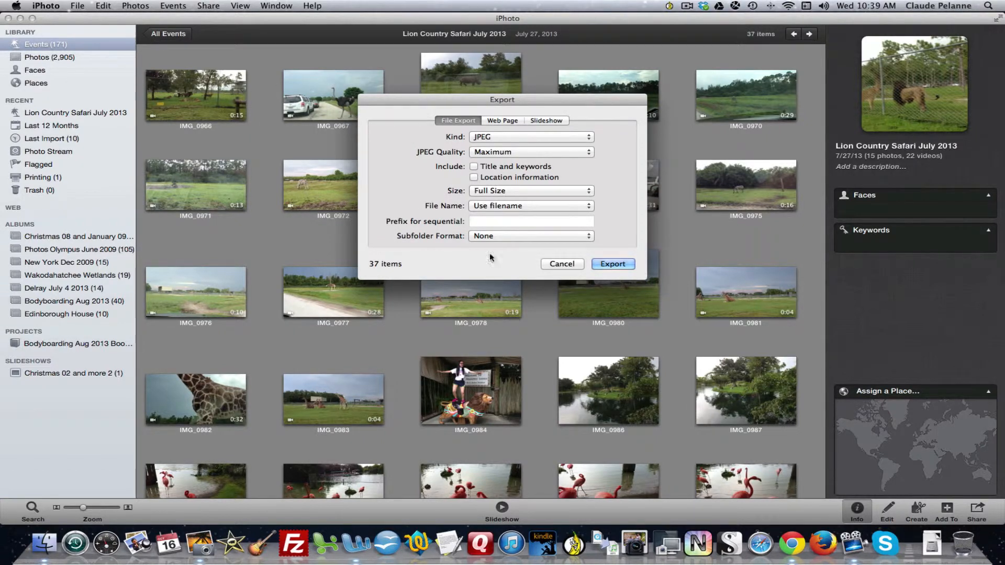
Start the export, then browse the CLAUDE 2TB drive in Finder to its iPhoto Library
{"action": "left_click", "coordinate": [561, 263]}
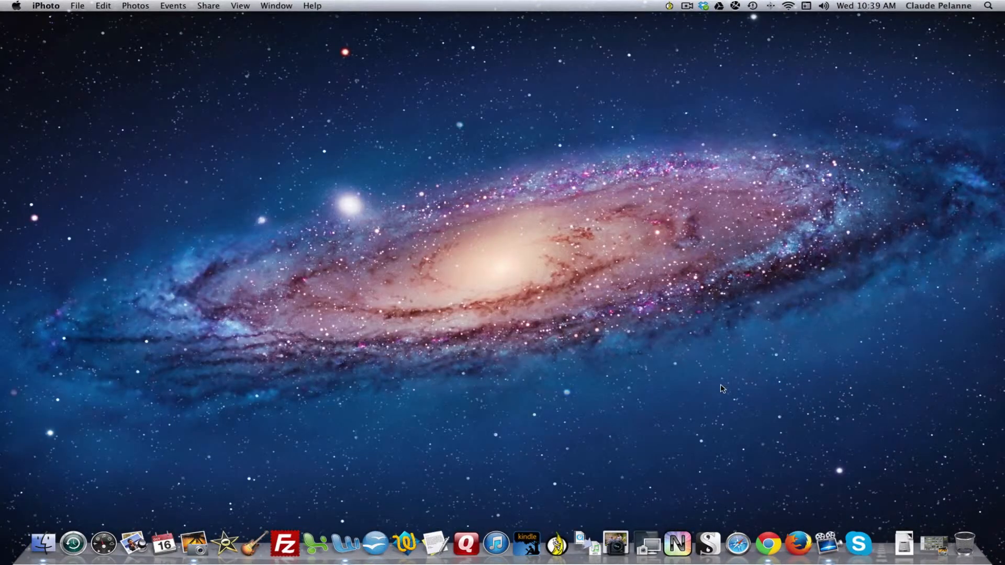
{"action": "mouse_move", "coordinate": [634, 220]}
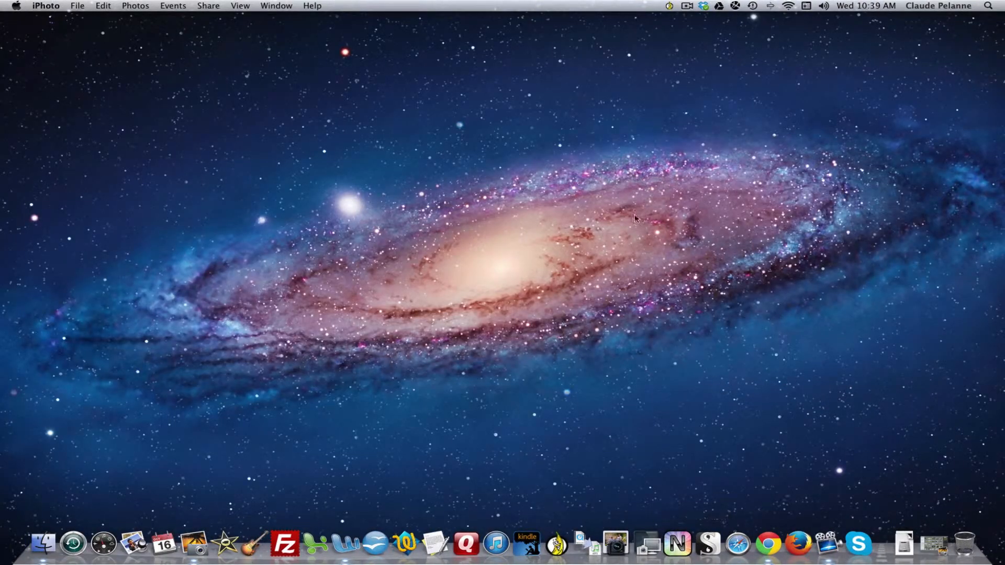
{"action": "left_click", "coordinate": [670, 6]}
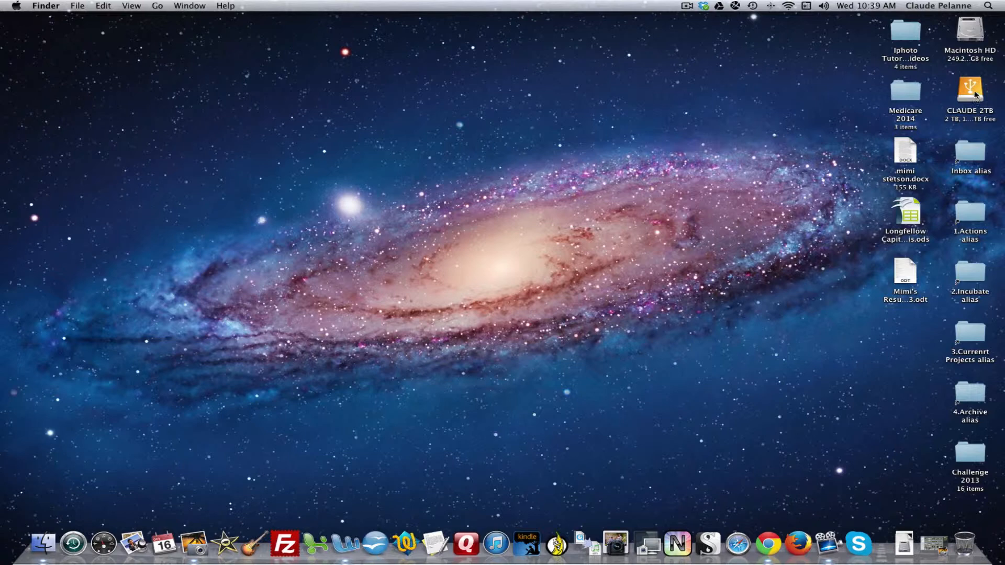
{"action": "double_click", "coordinate": [969, 90]}
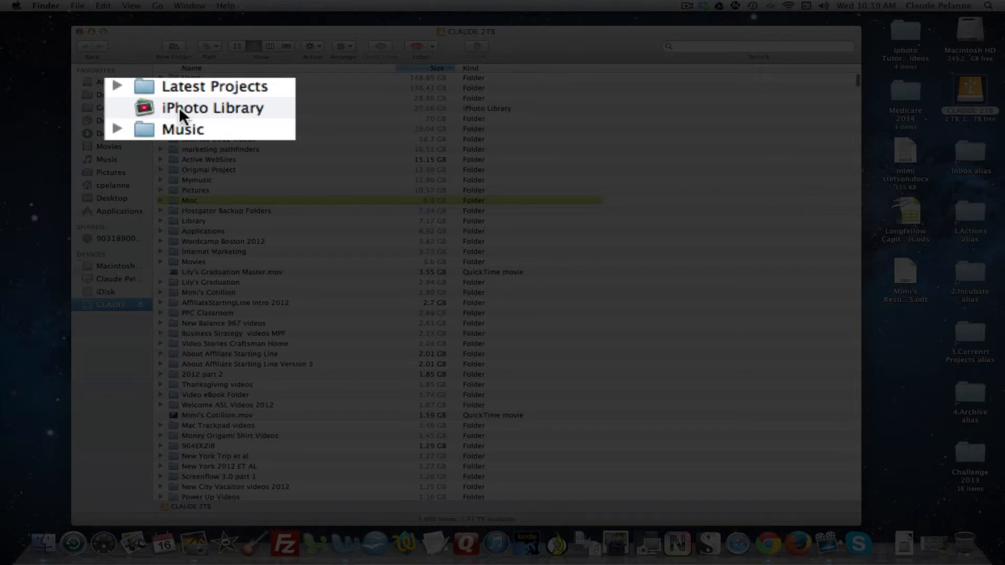
{"action": "double_click", "coordinate": [214, 108]}
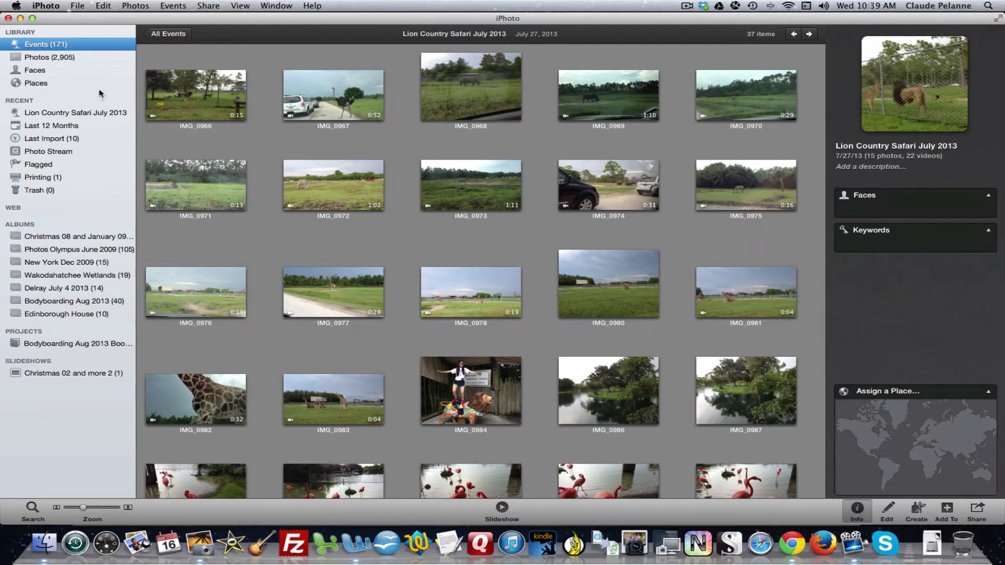
{"action": "mouse_move", "coordinate": [7, 38]}
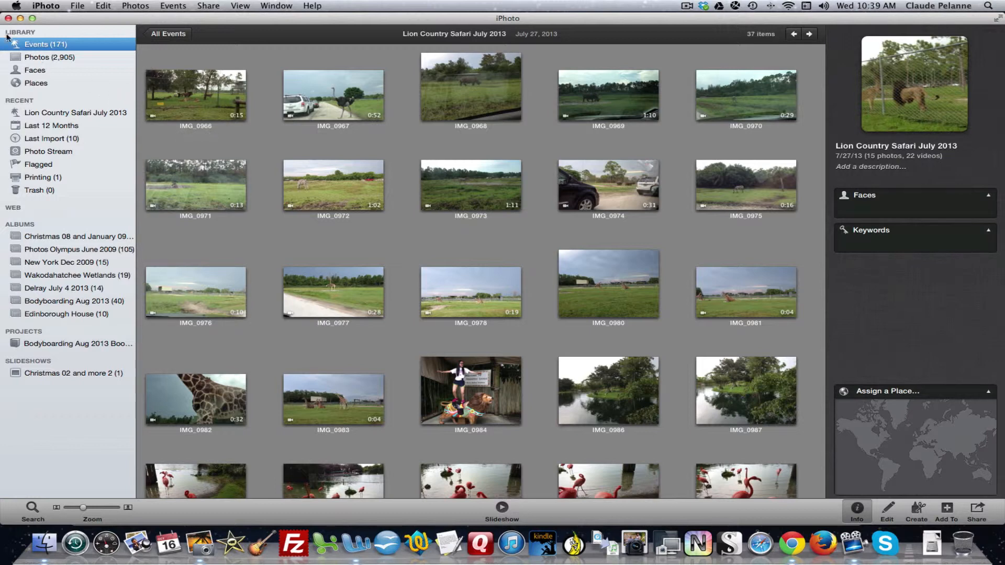
{"action": "mouse_move", "coordinate": [10, 24]}
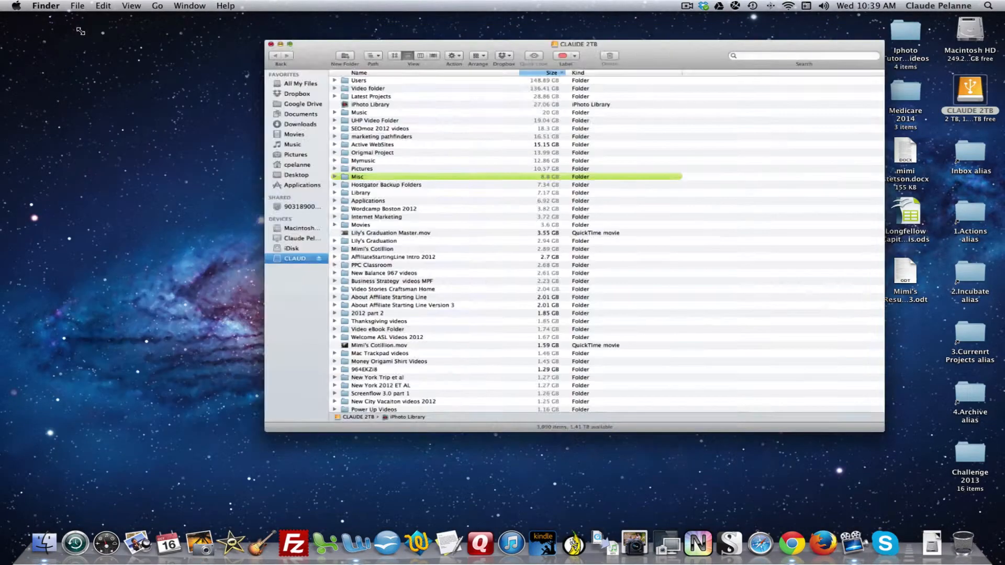
Close the drive window and return to iPhoto from the Dock
{"action": "left_click", "coordinate": [270, 44]}
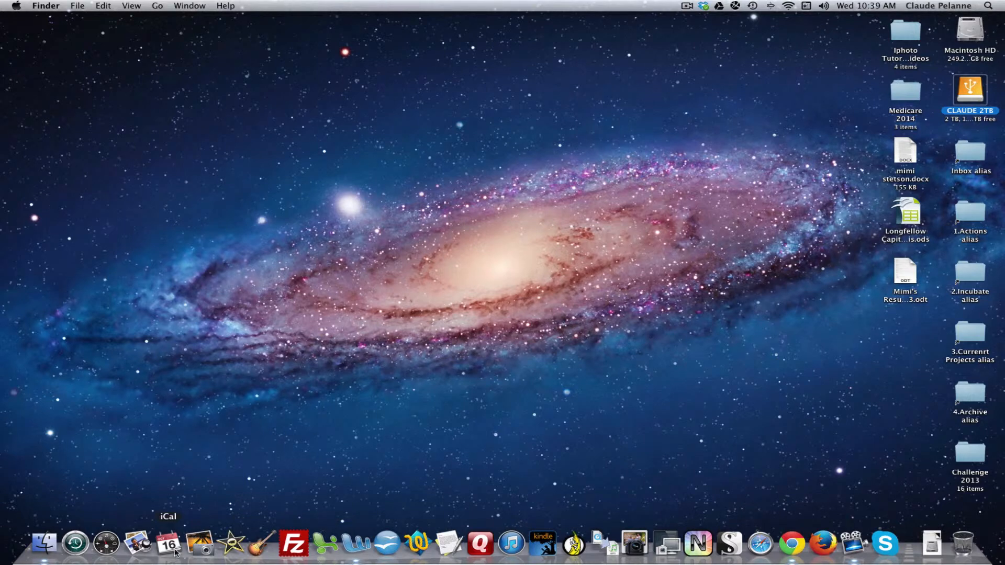
{"action": "left_click", "coordinate": [198, 544]}
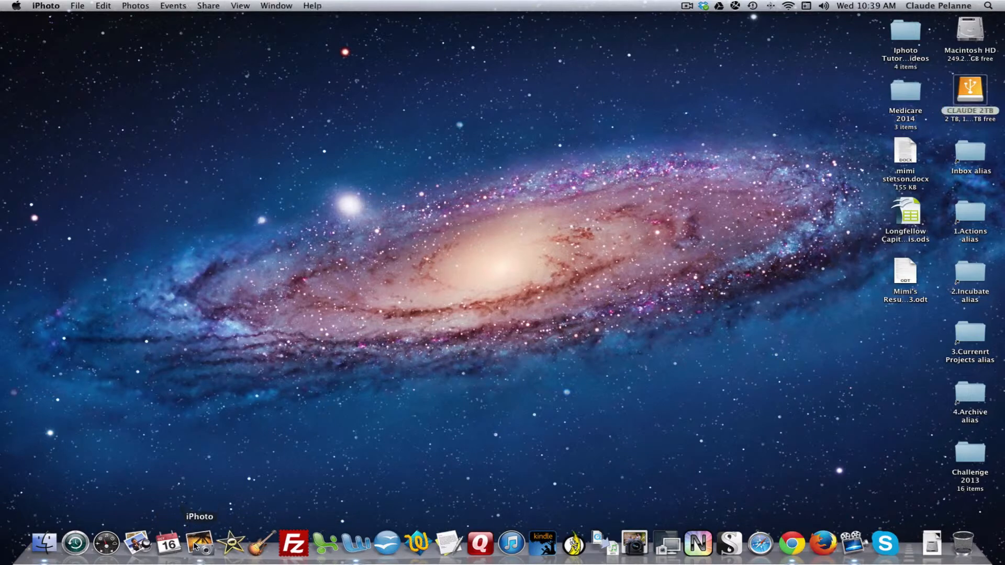
Bring the iPhoto window back showing the Lion Country Safari July 2013 event
{"action": "left_click", "coordinate": [199, 544]}
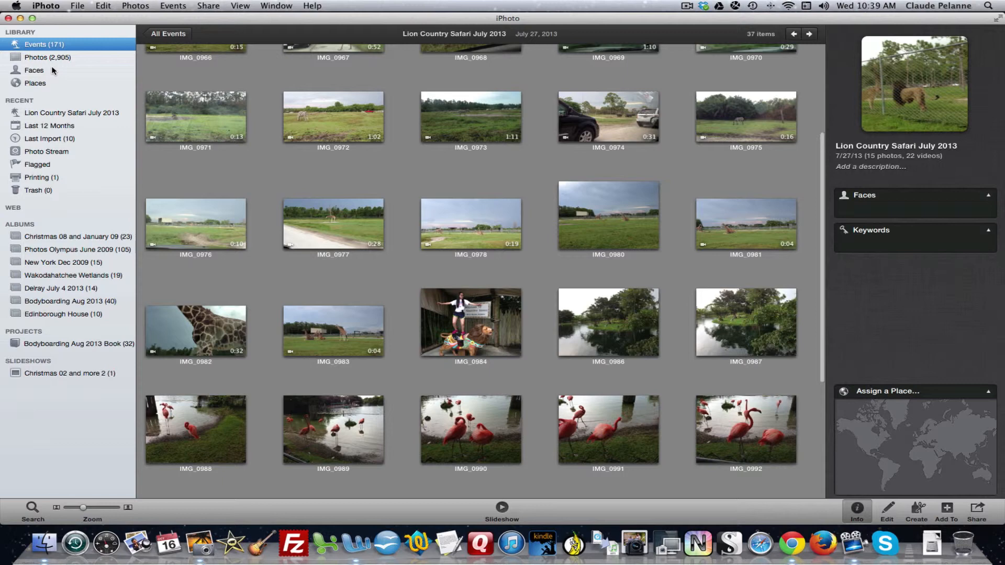
{"action": "mouse_move", "coordinate": [34, 70]}
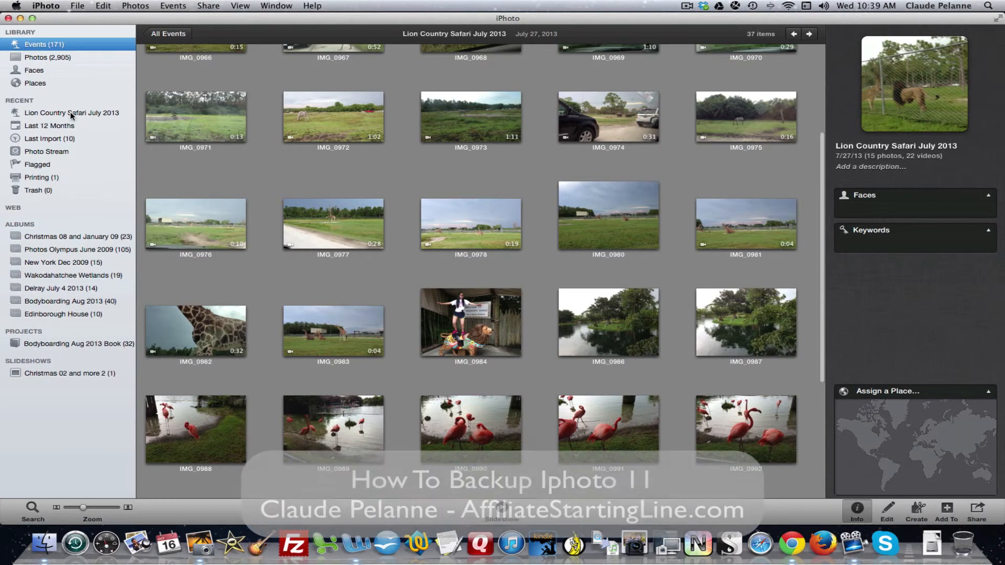
{"action": "mouse_move", "coordinate": [78, 229]}
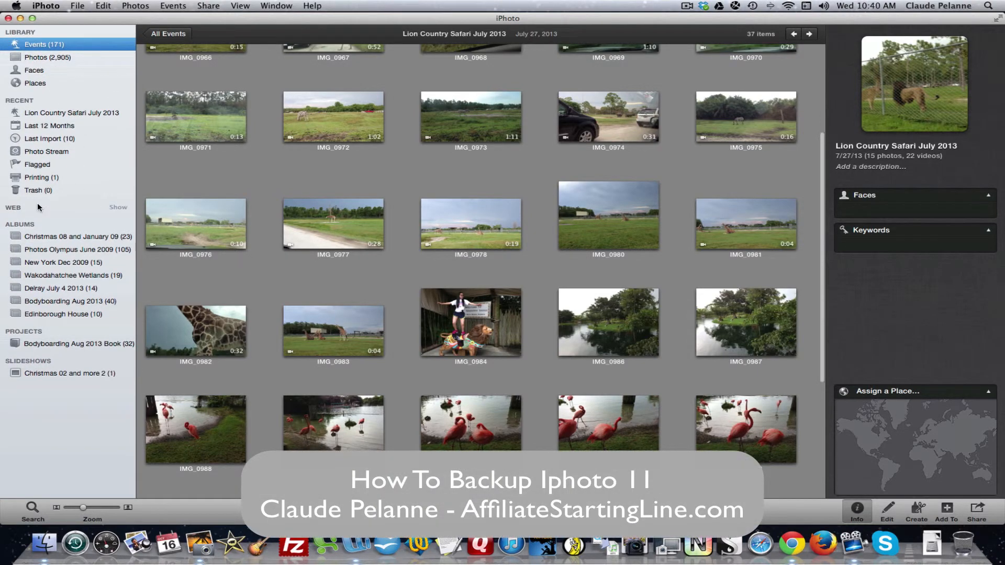
{"action": "mouse_move", "coordinate": [196, 423]}
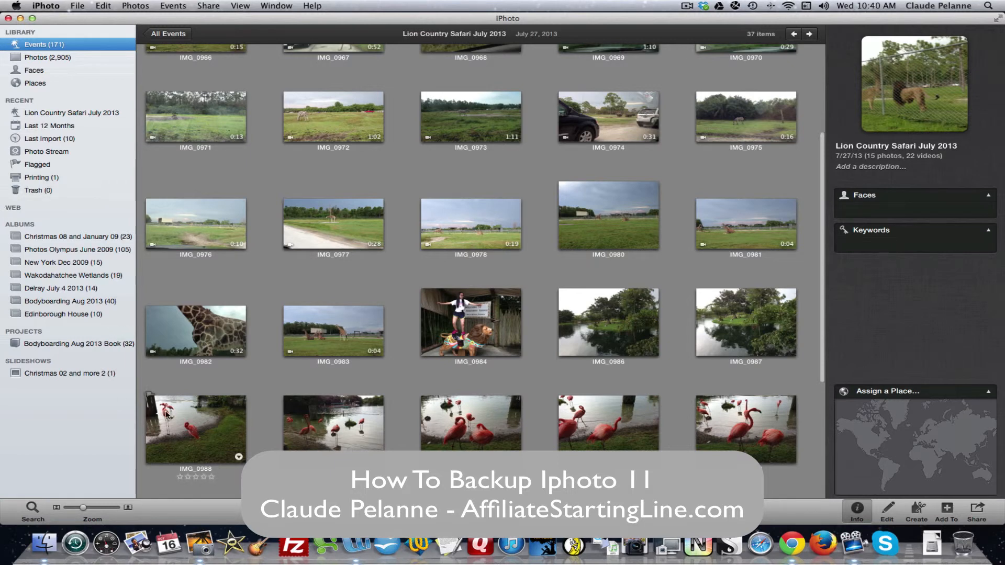
{"action": "mouse_move", "coordinate": [48, 61]}
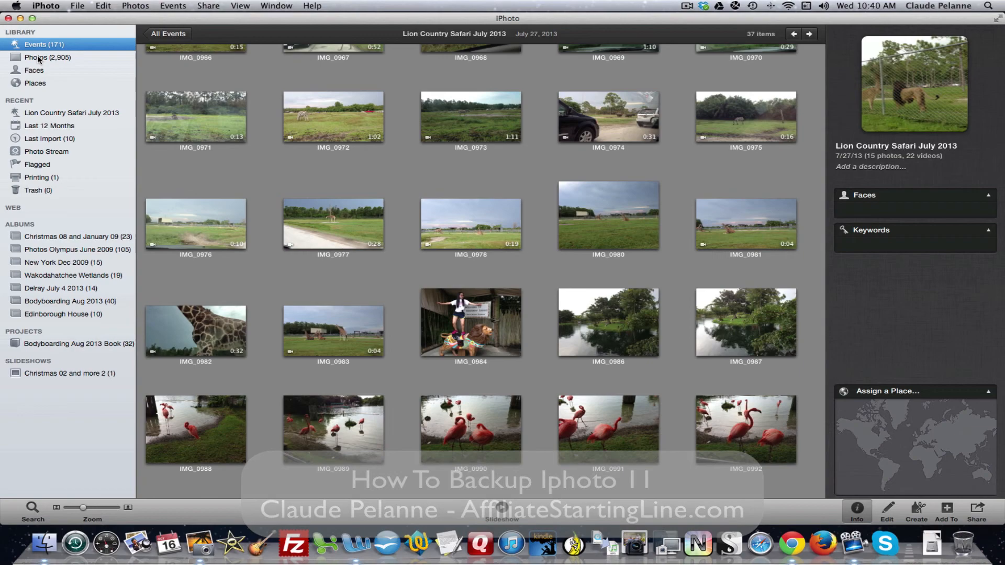
{"action": "mouse_move", "coordinate": [48, 57]}
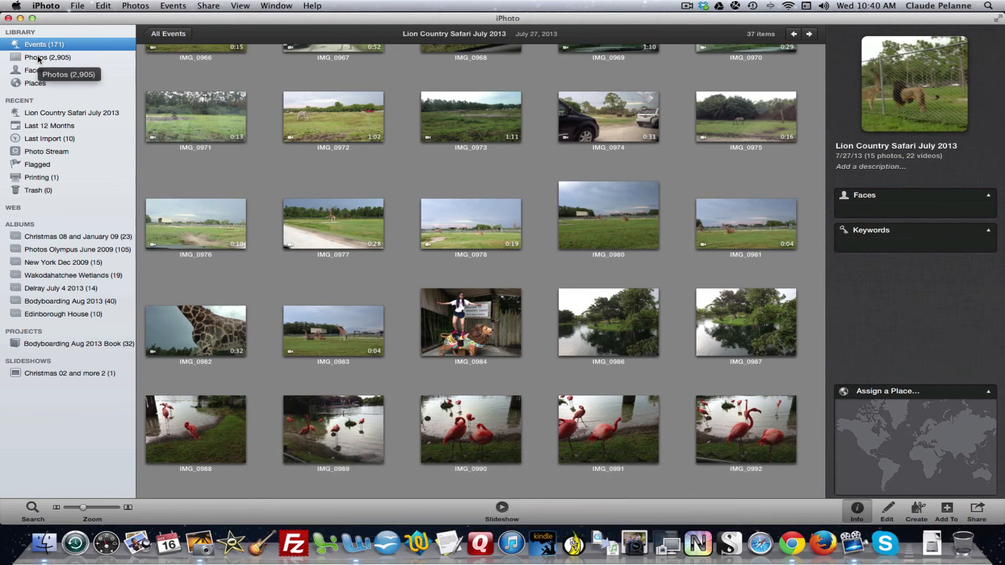